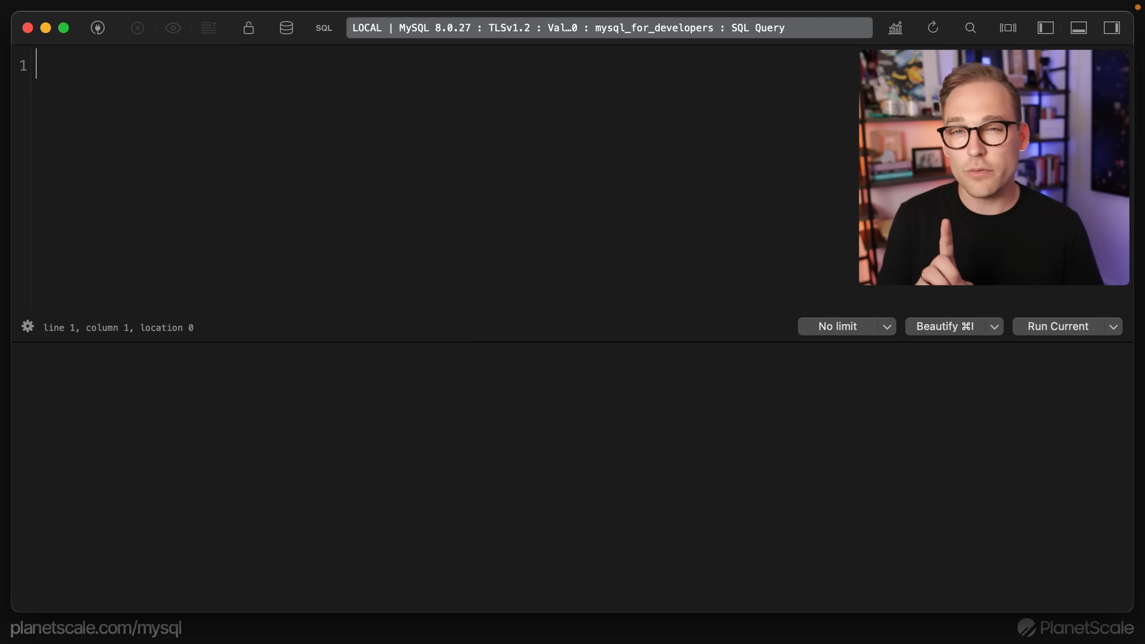
# Enter the query 'select * -- all columns' in the SQL editor.
pyautogui.write('selec')
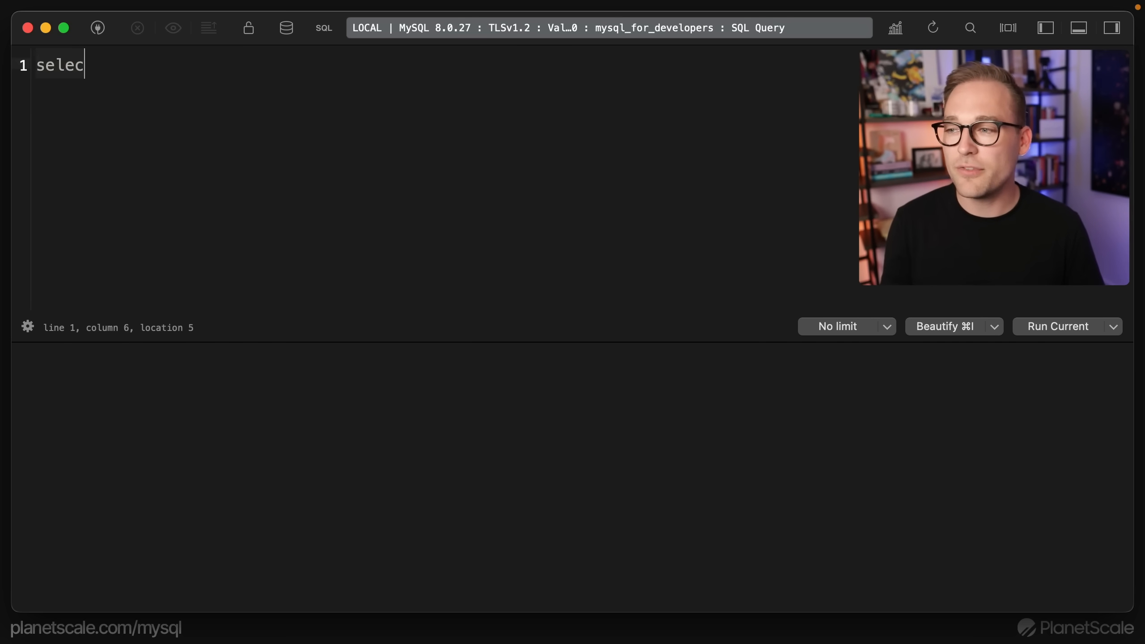
pyautogui.write('t *')
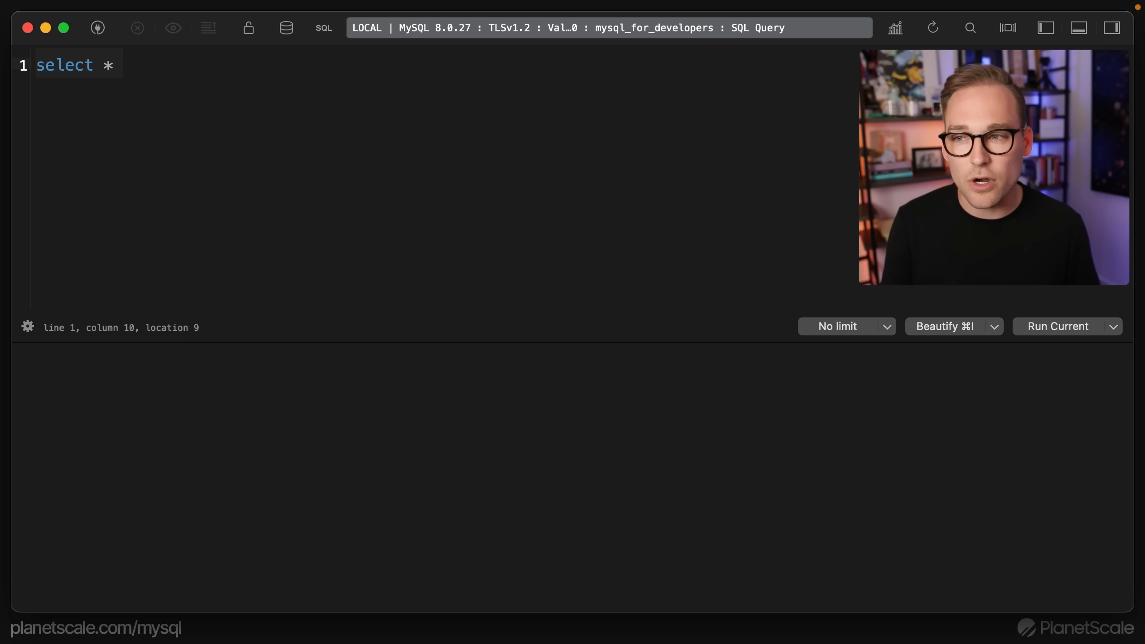
pyautogui.write('-- all colu')
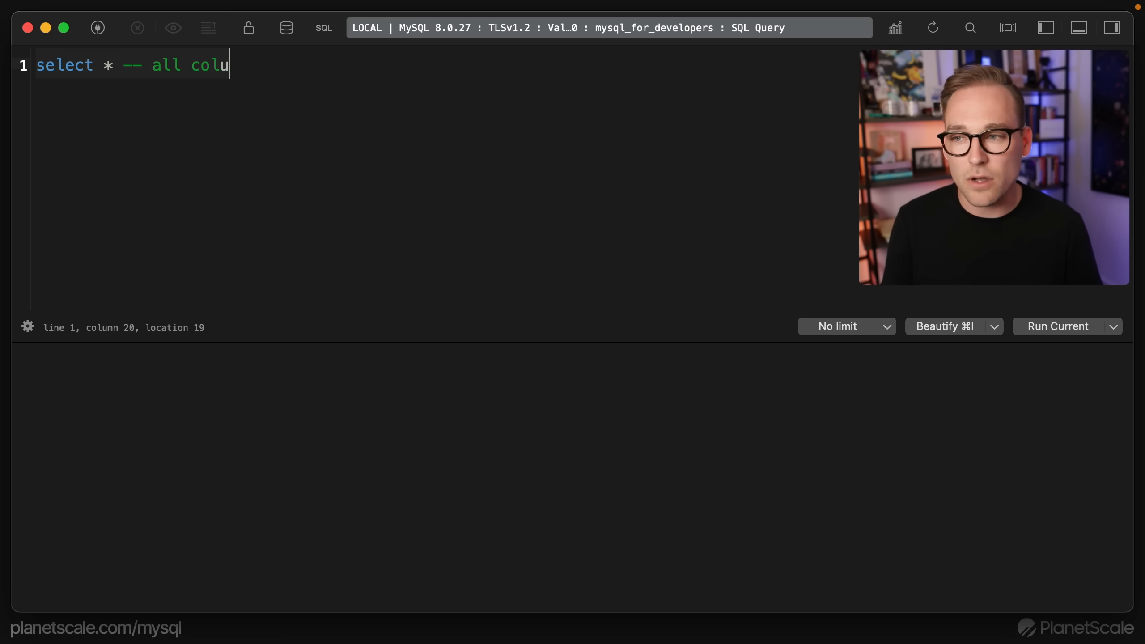
pyautogui.write('mns')
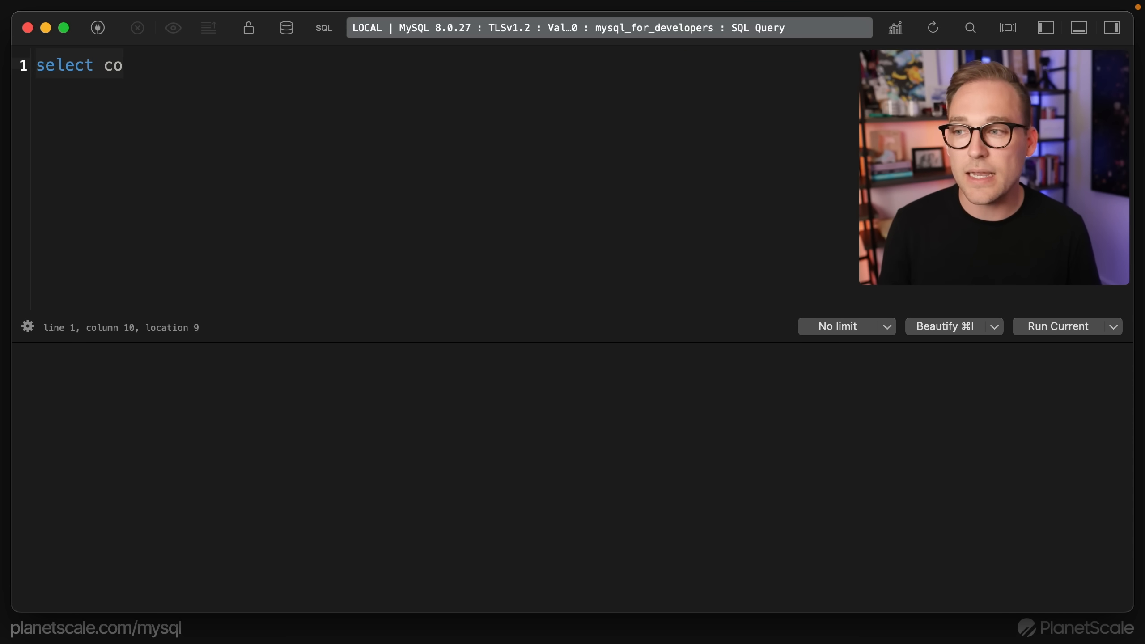
# Turn the query into count(*) with an '-- all columns' comment and a '[as fast as you can]' note.
pyautogui.write('unt(*)')
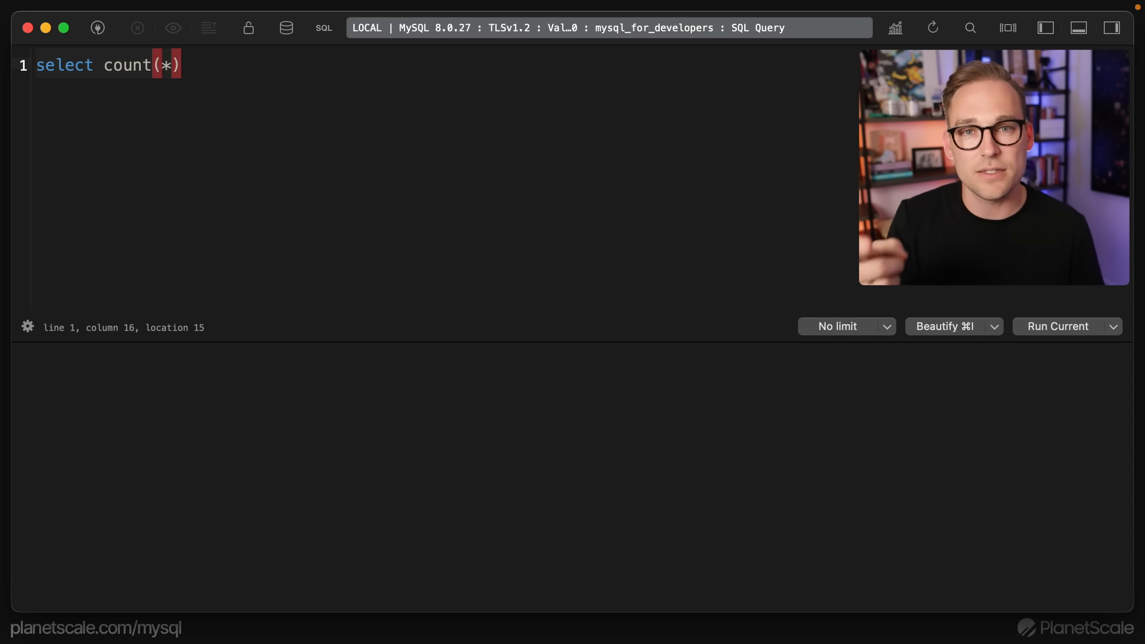
pyautogui.write('-- all')
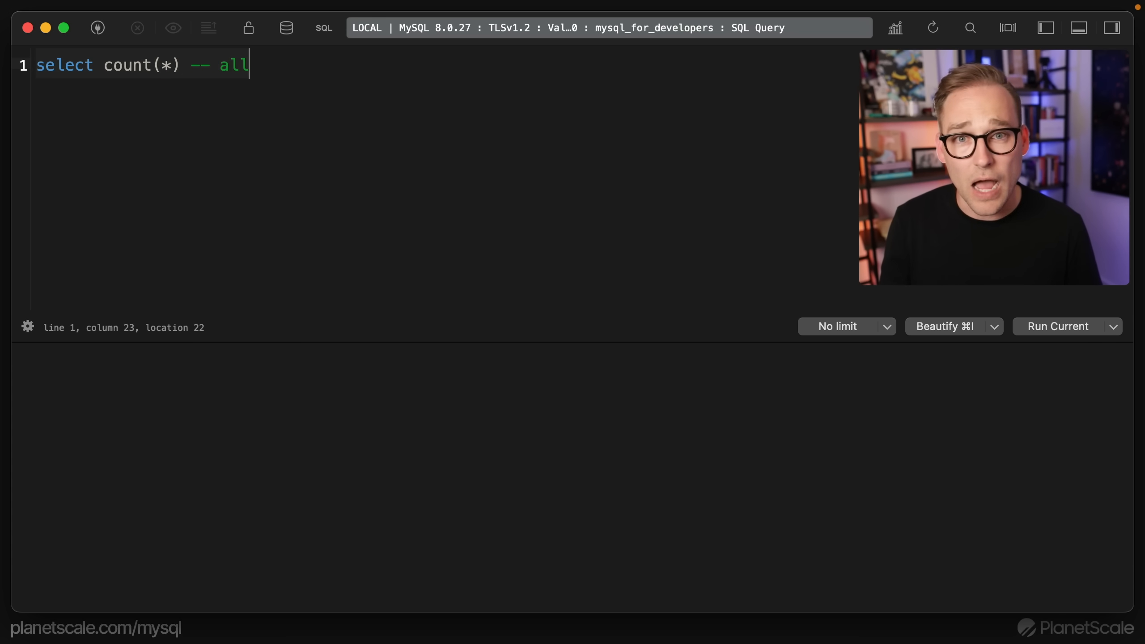
pyautogui.write('columns')
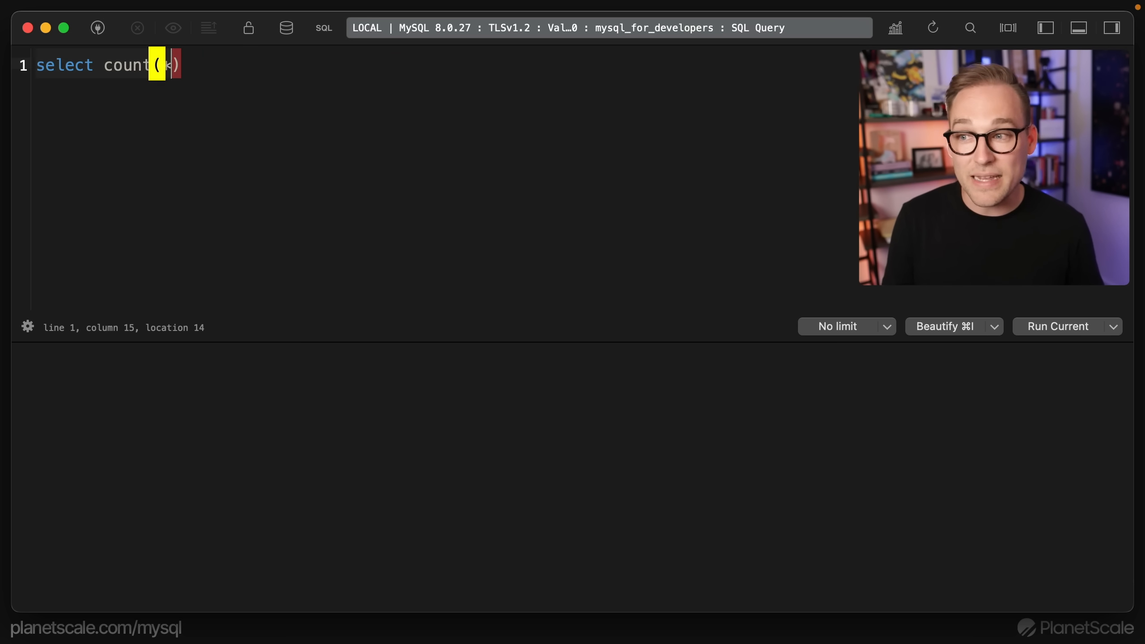
pyautogui.write('"[anything you can as w')
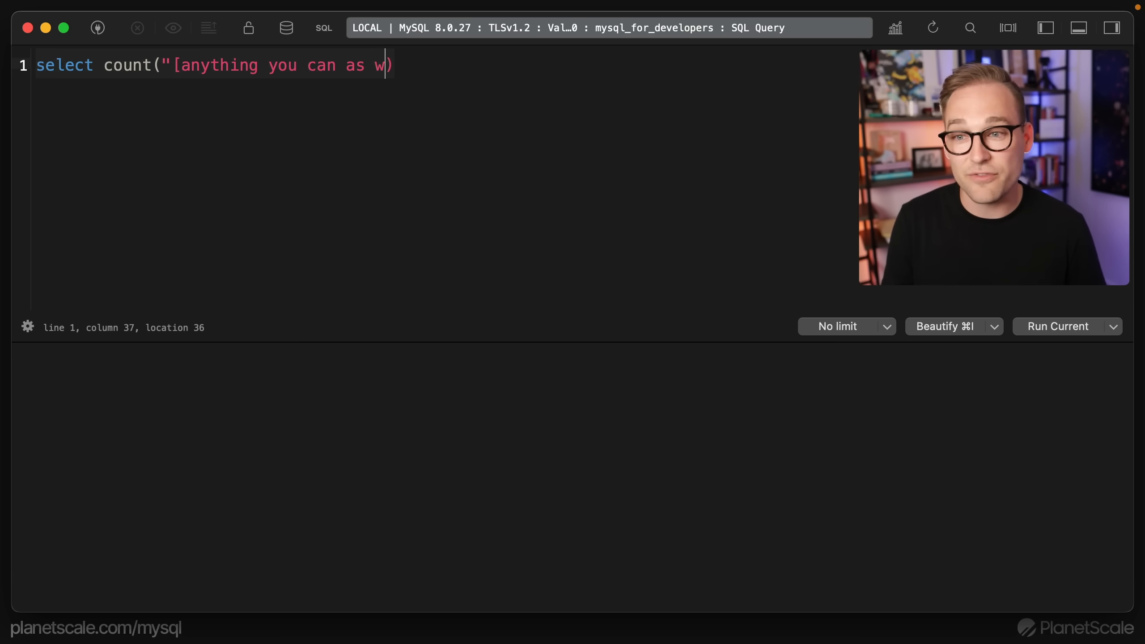
pyautogui.write('fast as you can')
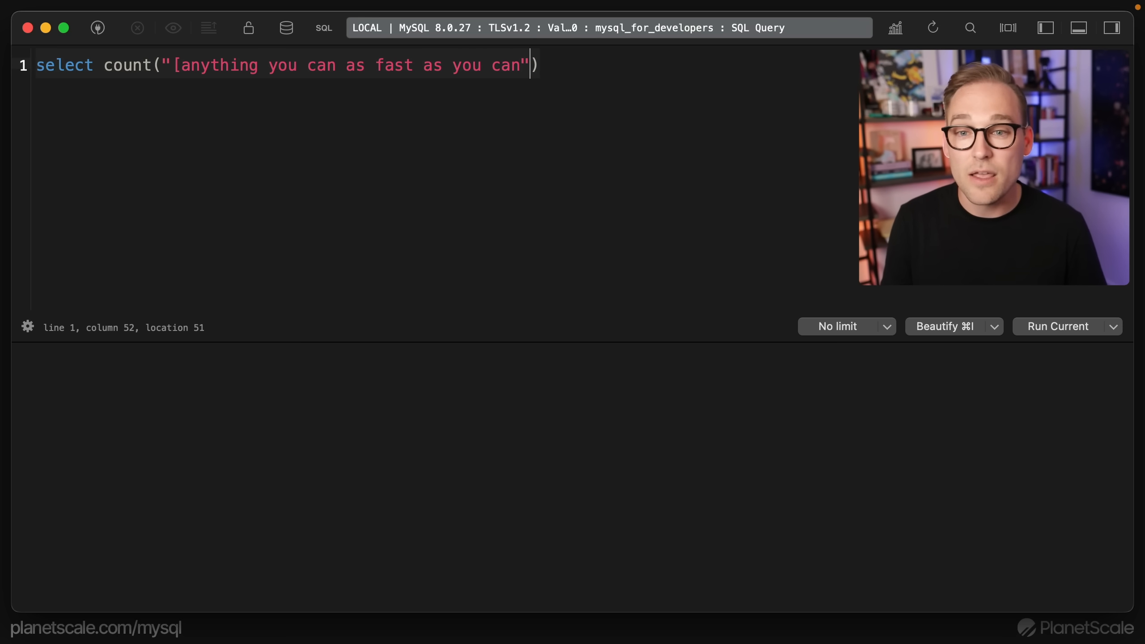
pyautogui.write(']')
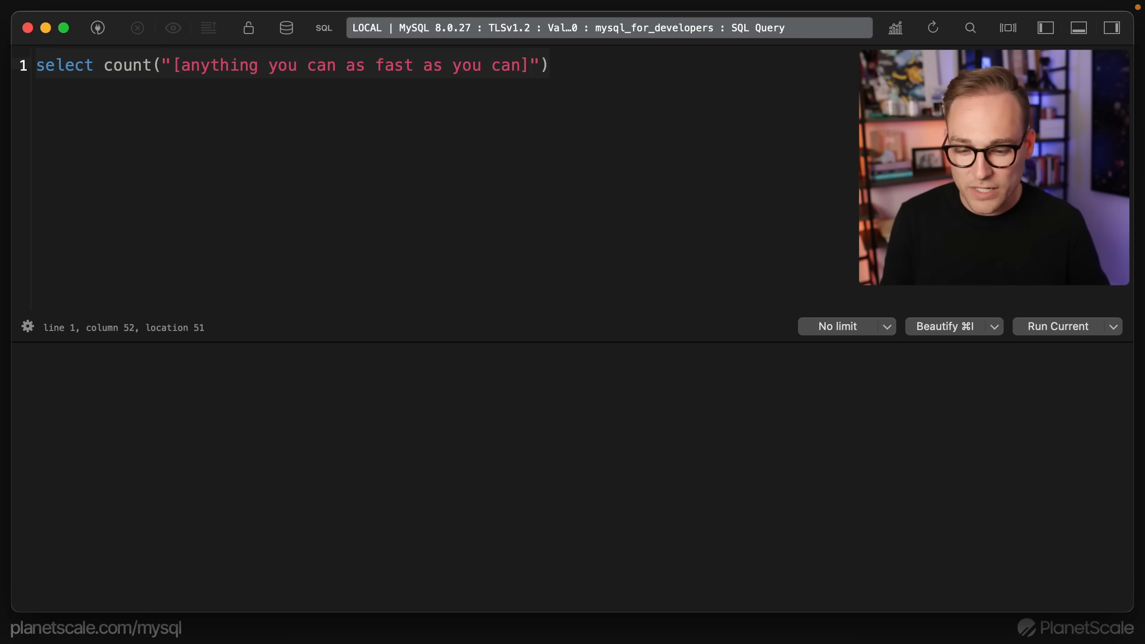
# Replace the long count argument with * to form 'explain select count(*) from todos;'.
pyautogui.moveTo(104, 64); pyautogui.dragTo(540, 65)
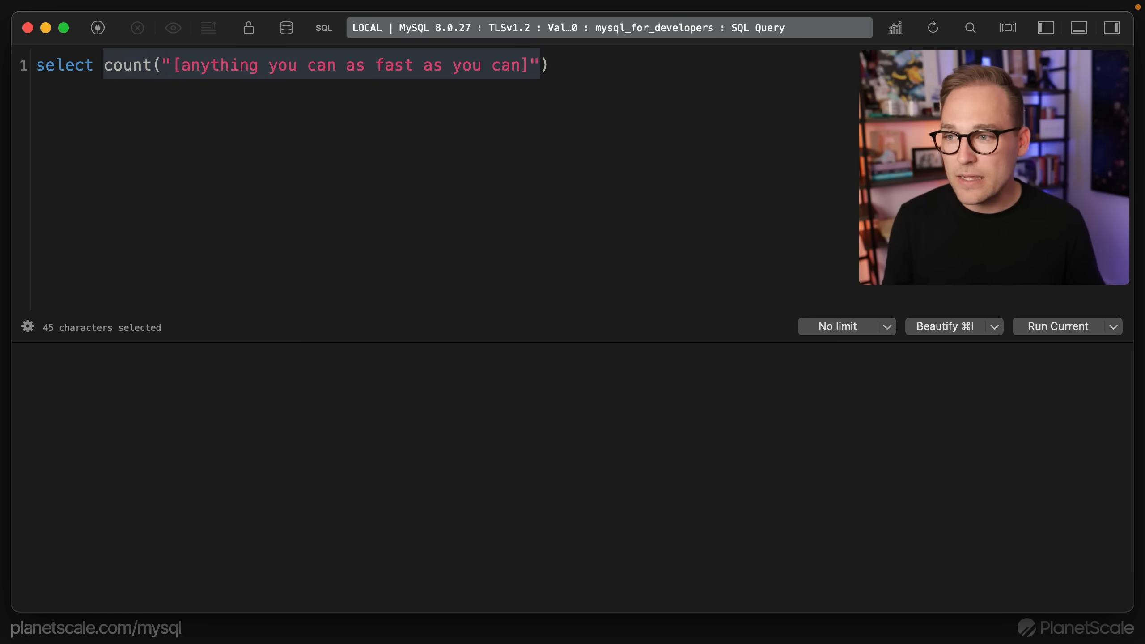
pyautogui.write('*')
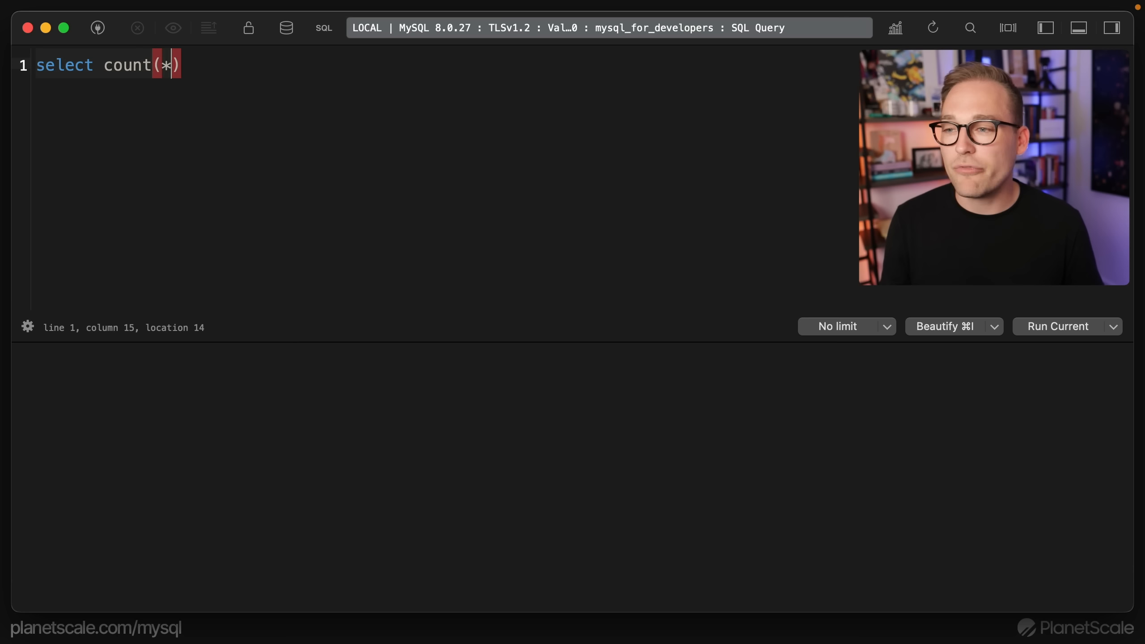
pyautogui.write('from todos;')
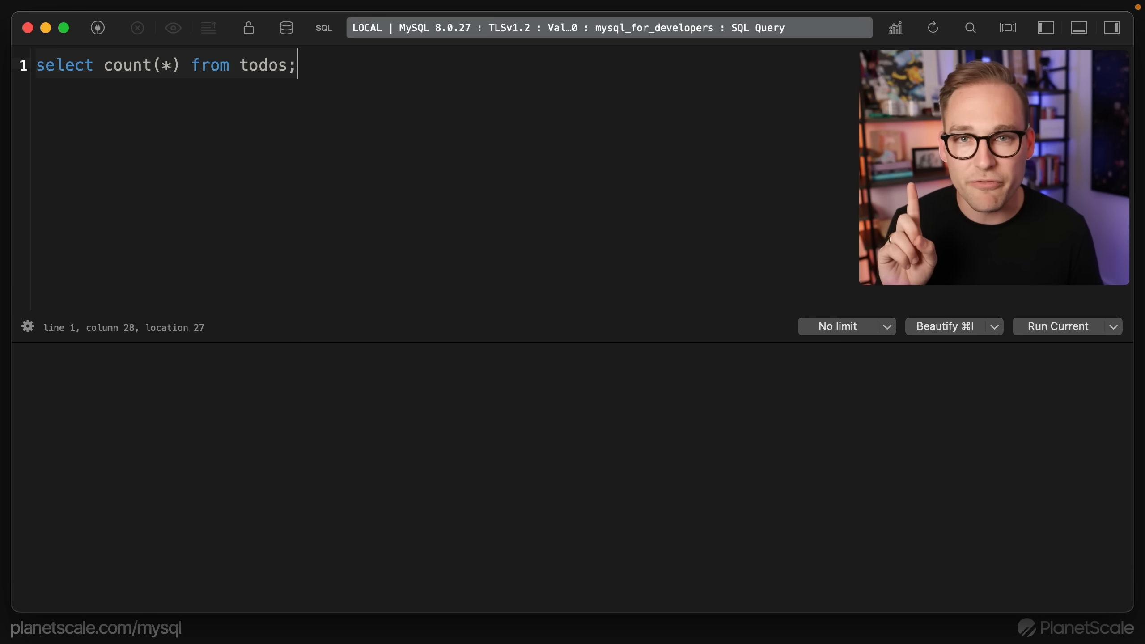
pyautogui.write('explain')
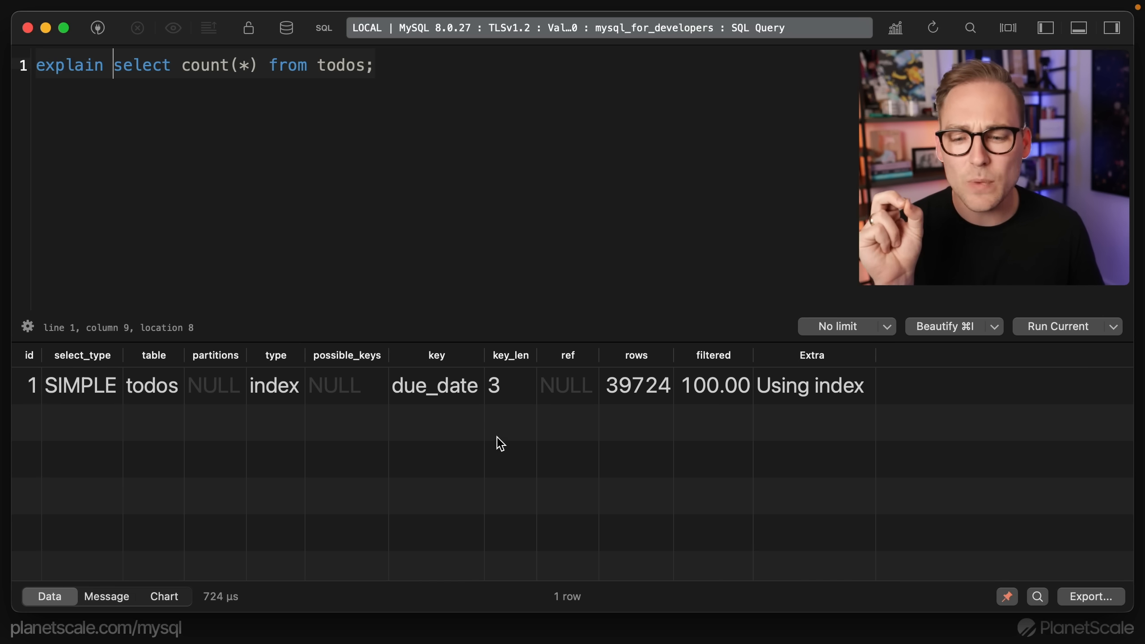
pyautogui.click(435, 385)
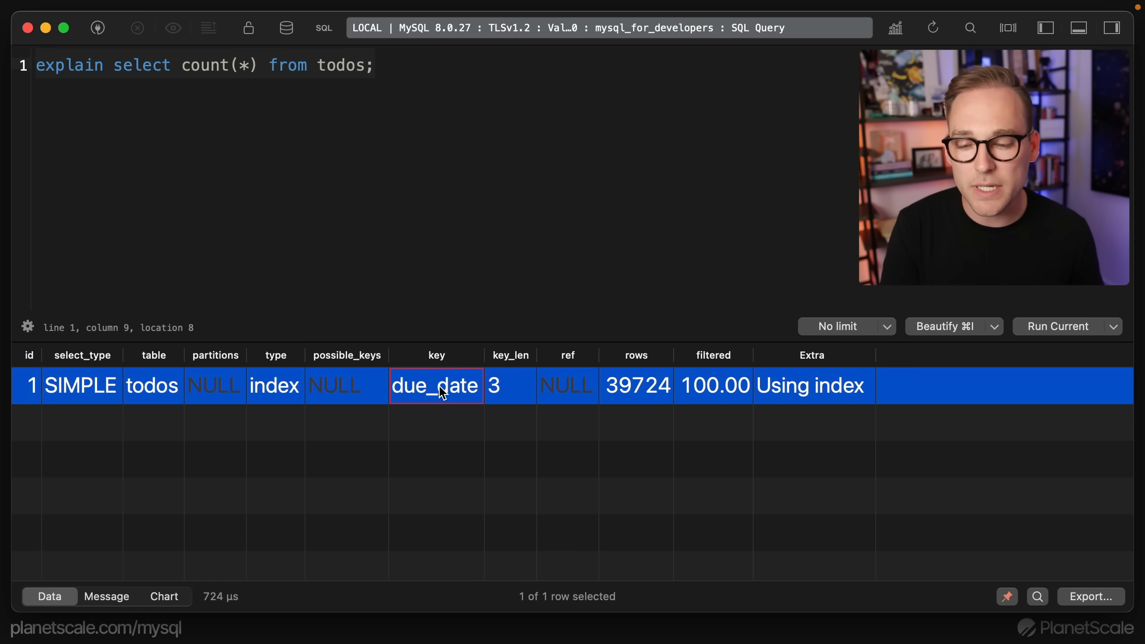
pyautogui.doubleClick(436, 386)
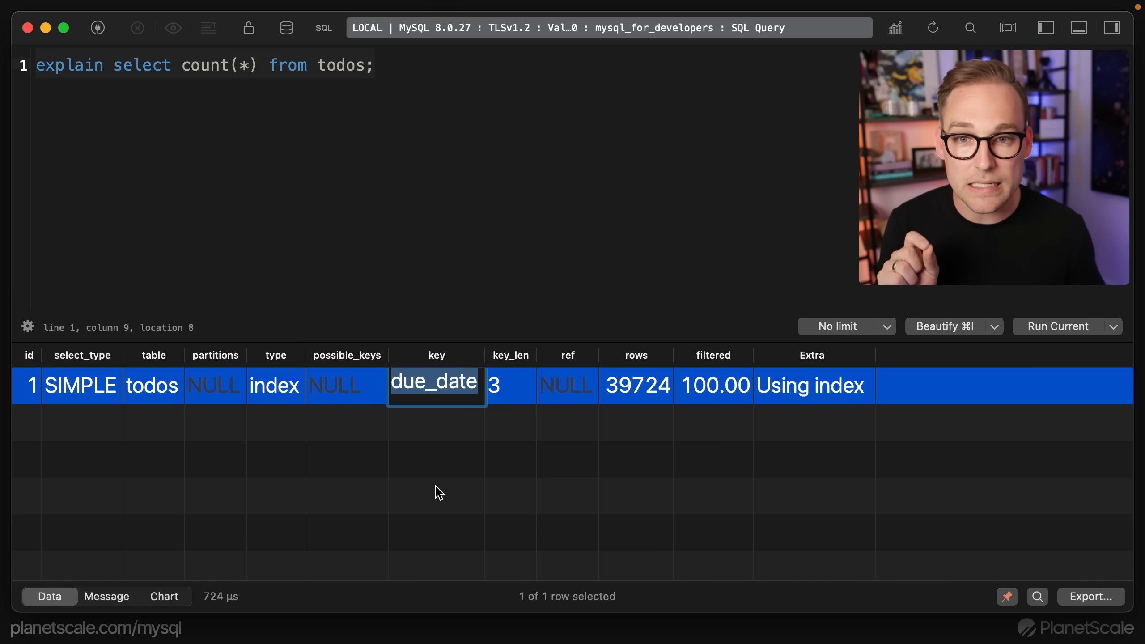
# Run 'show create table todos;' and highlight the due_date key in the definition.
pyautogui.write('show c')
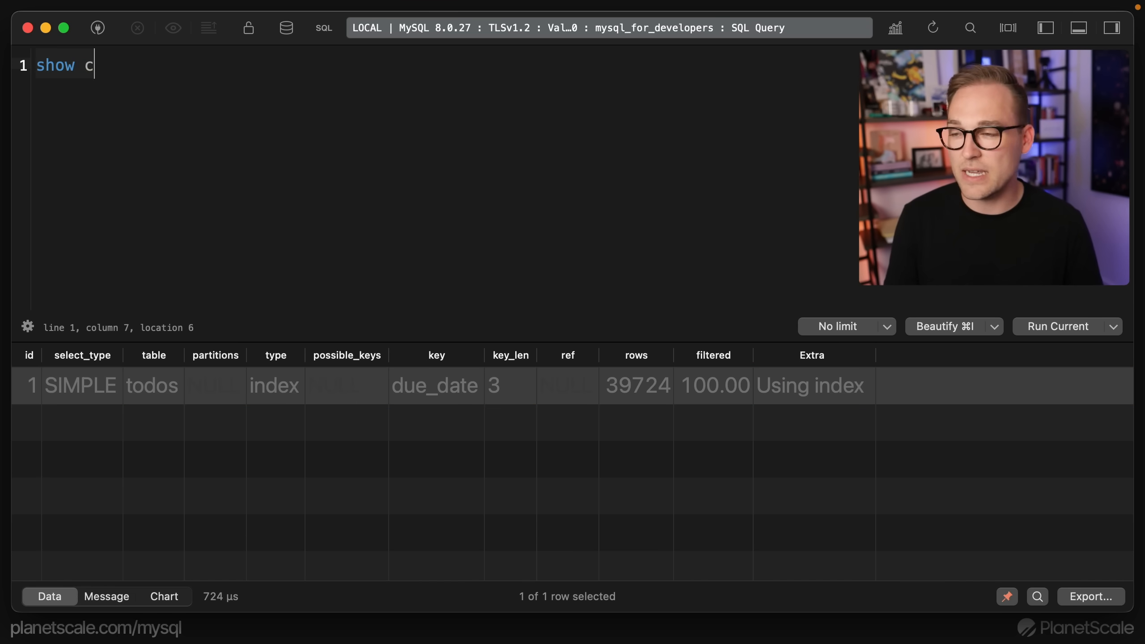
pyautogui.write('reate table i')
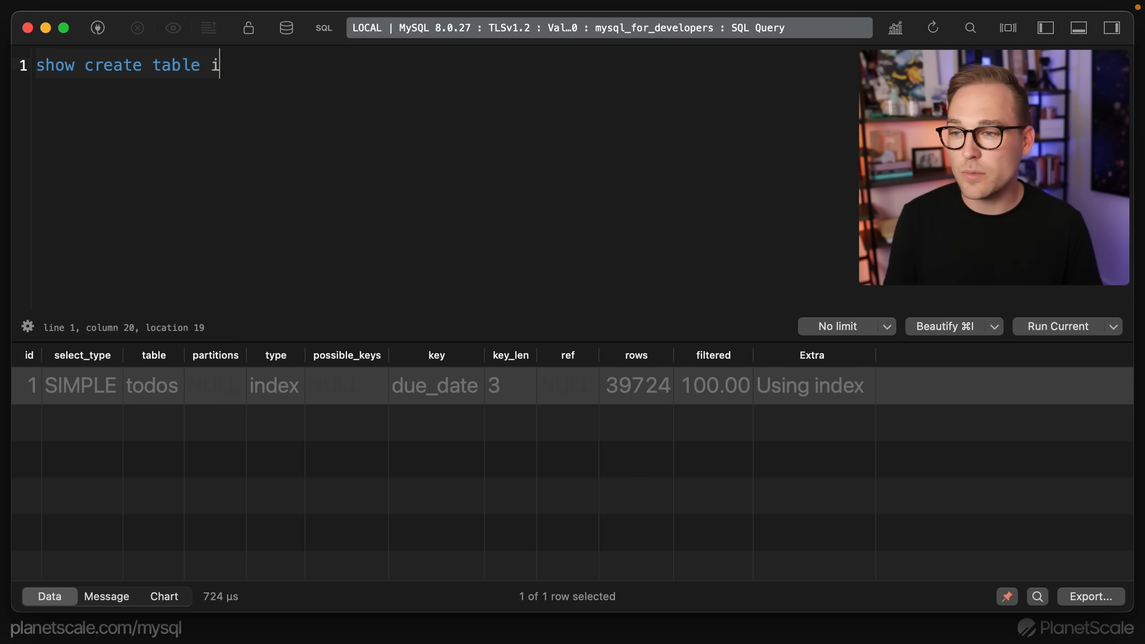
pyautogui.write('todos;')
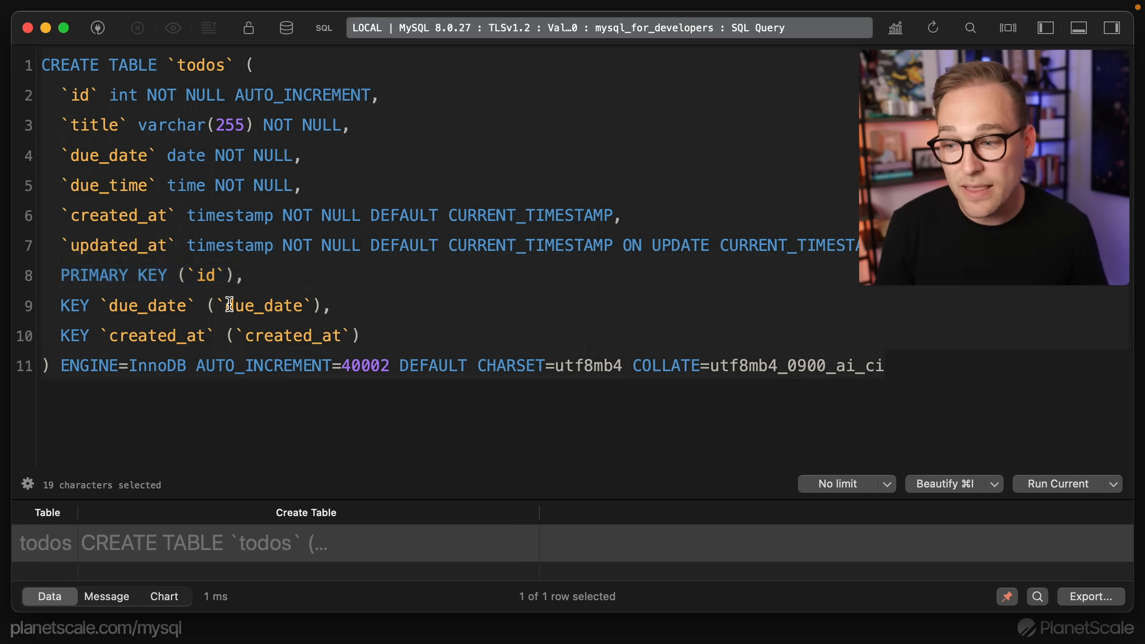
pyautogui.doubleClick(280, 335)
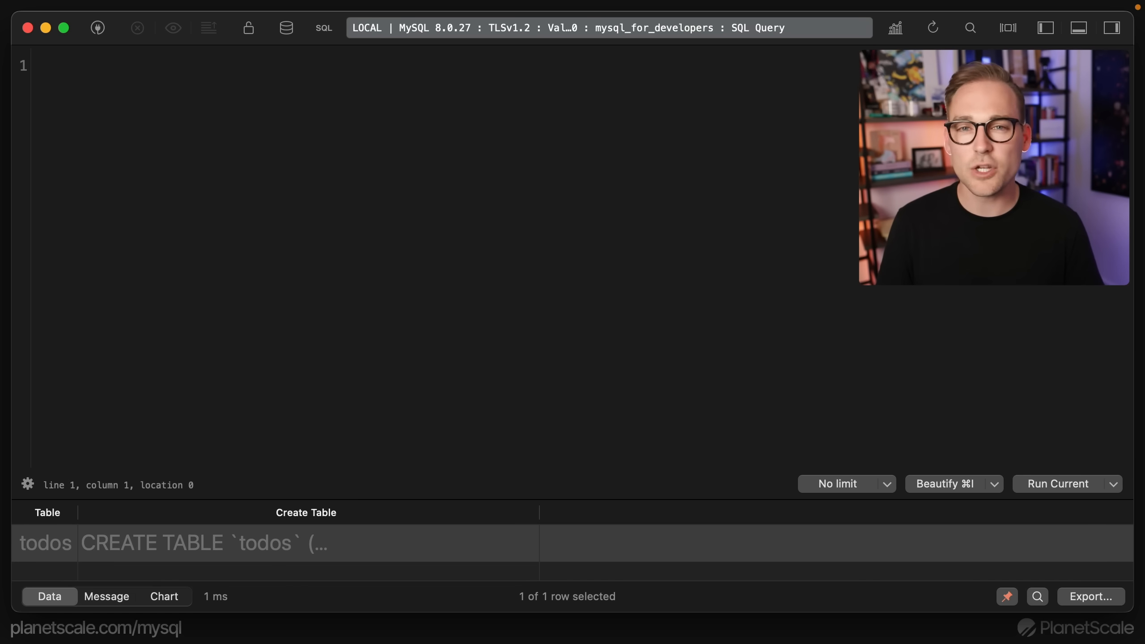
# Write 'explain select count(*) from todos' and change the count argument to id.
pyautogui.write('explain select')
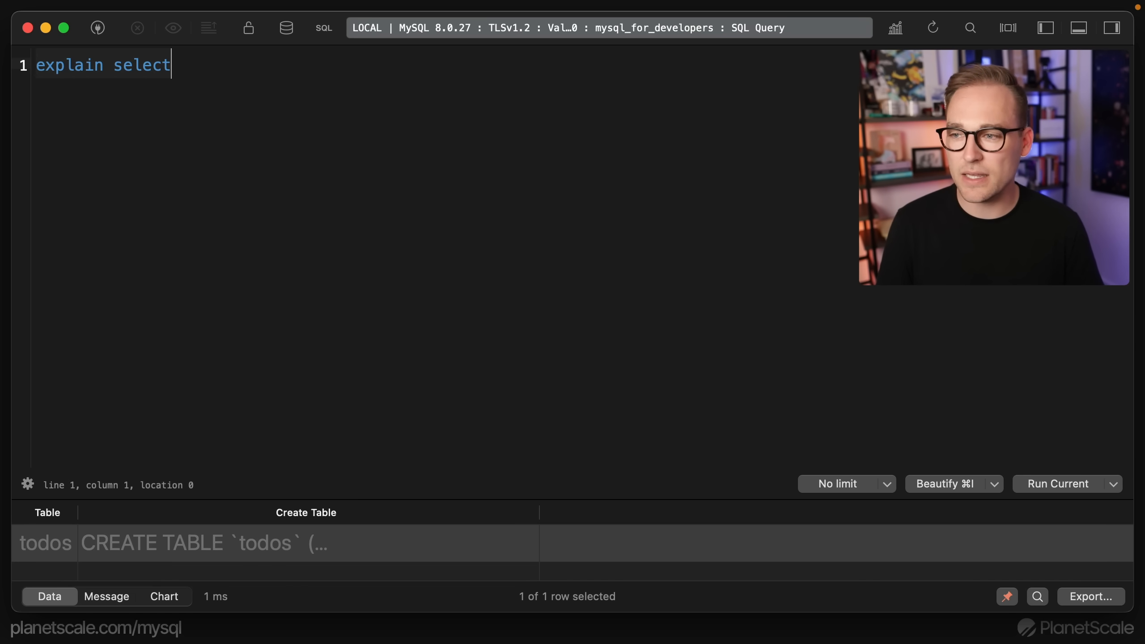
pyautogui.write('count(*) from todos;')
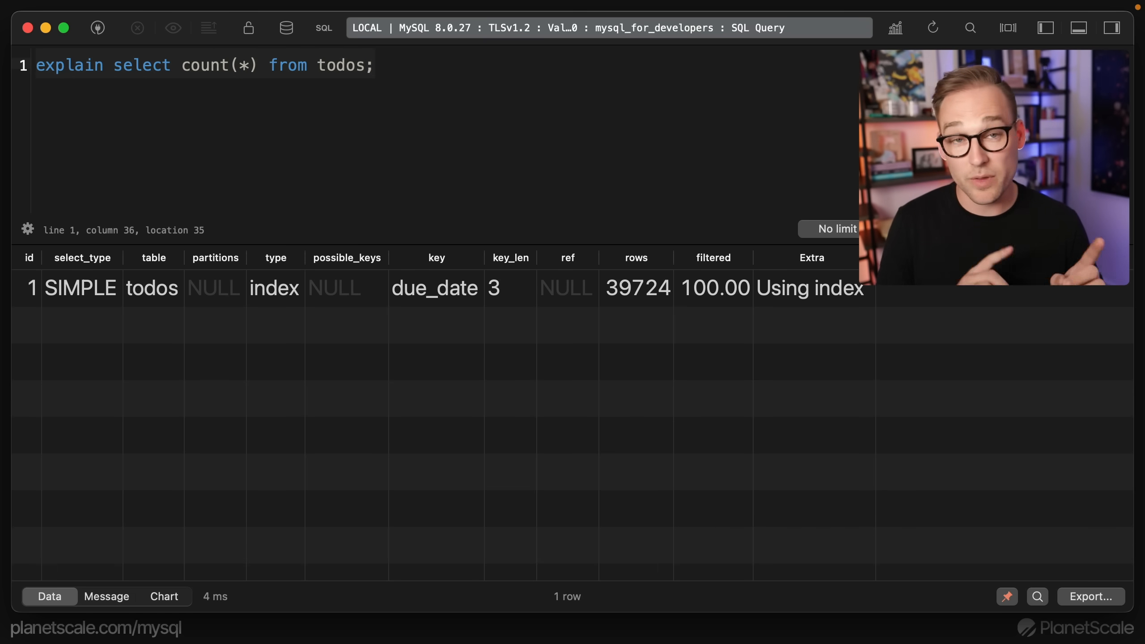
pyautogui.click(181, 65)
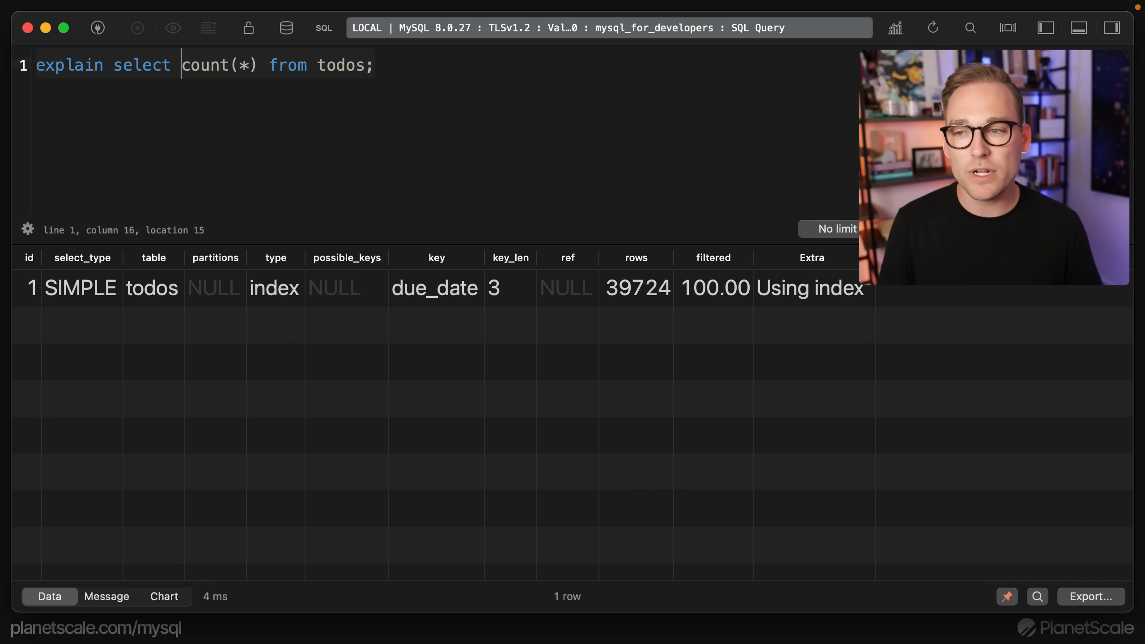
pyautogui.write('id')
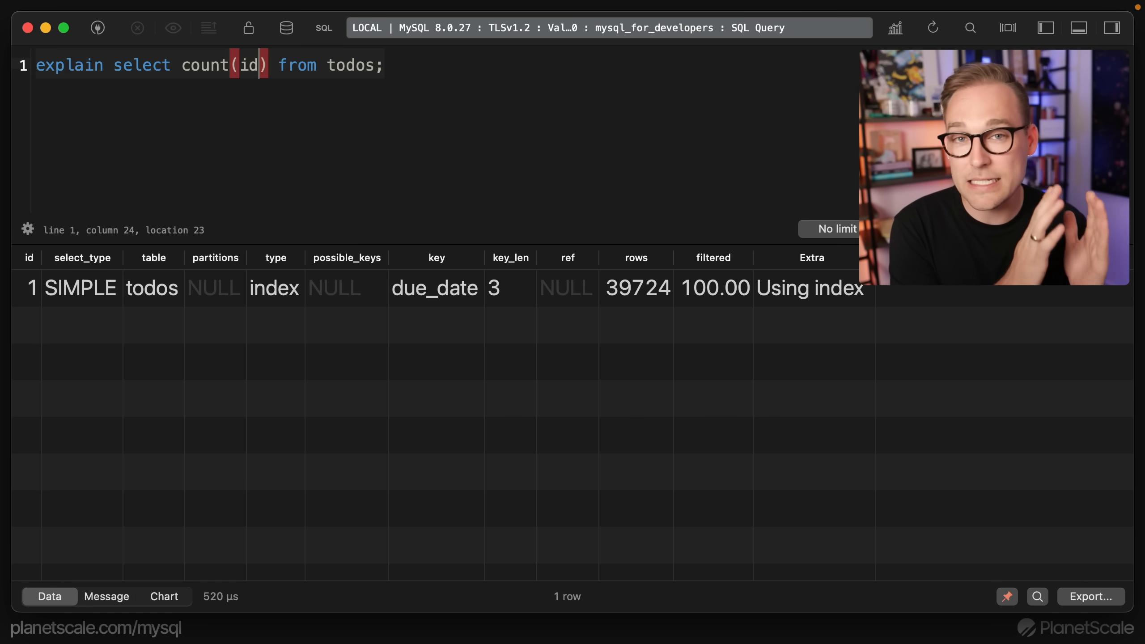
# Swap the count argument through *, id, and finally 1.
pyautogui.press('Backspace')
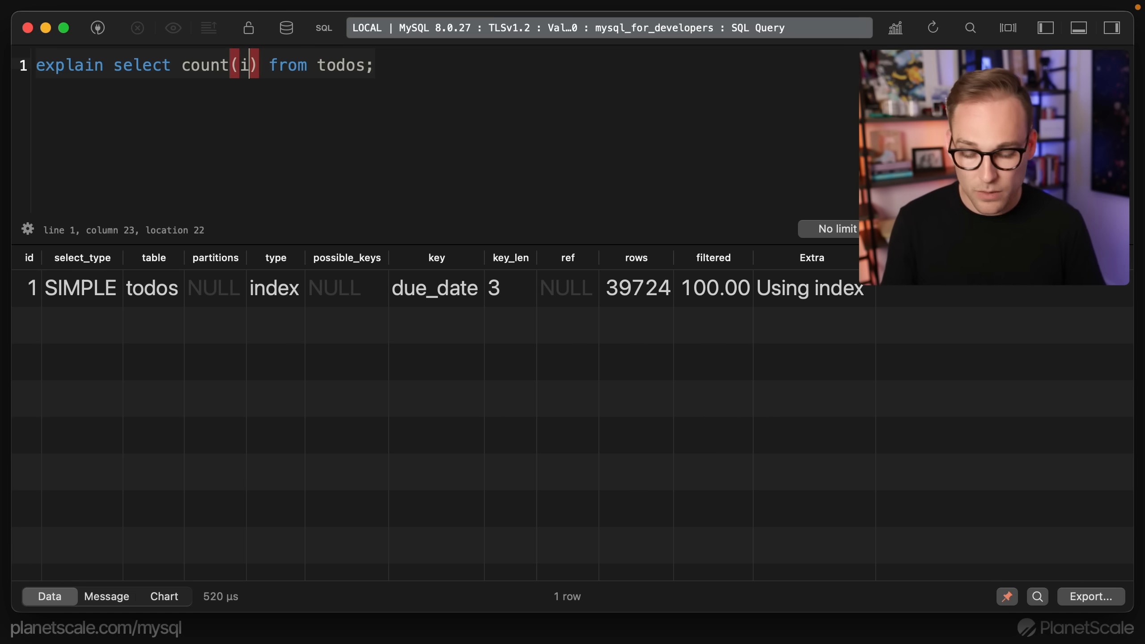
pyautogui.write('*')
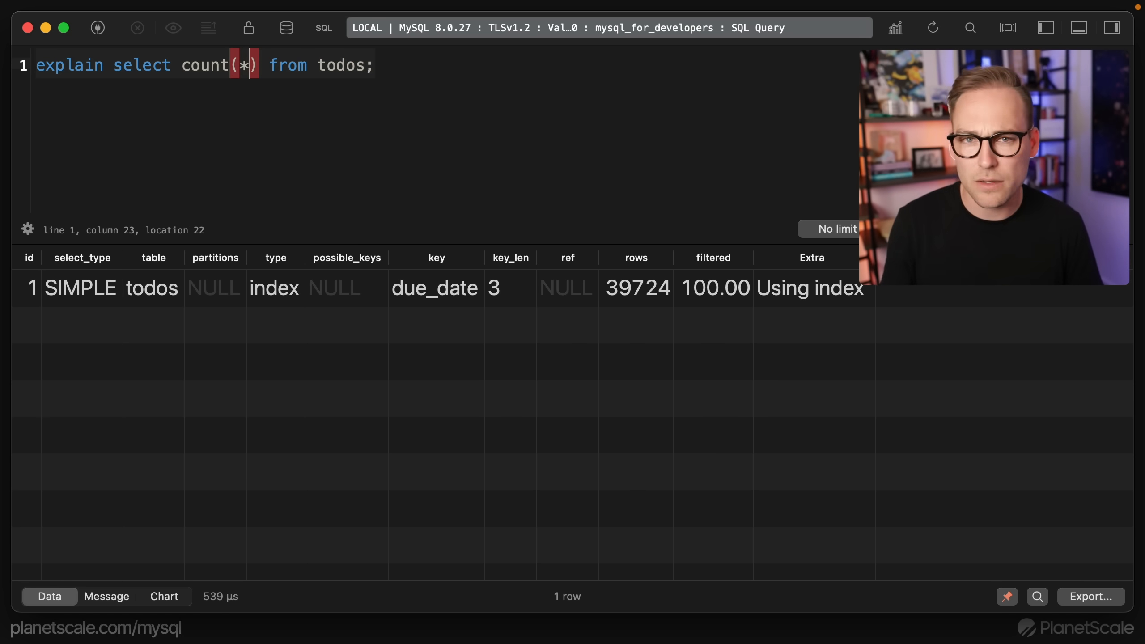
pyautogui.write('id')
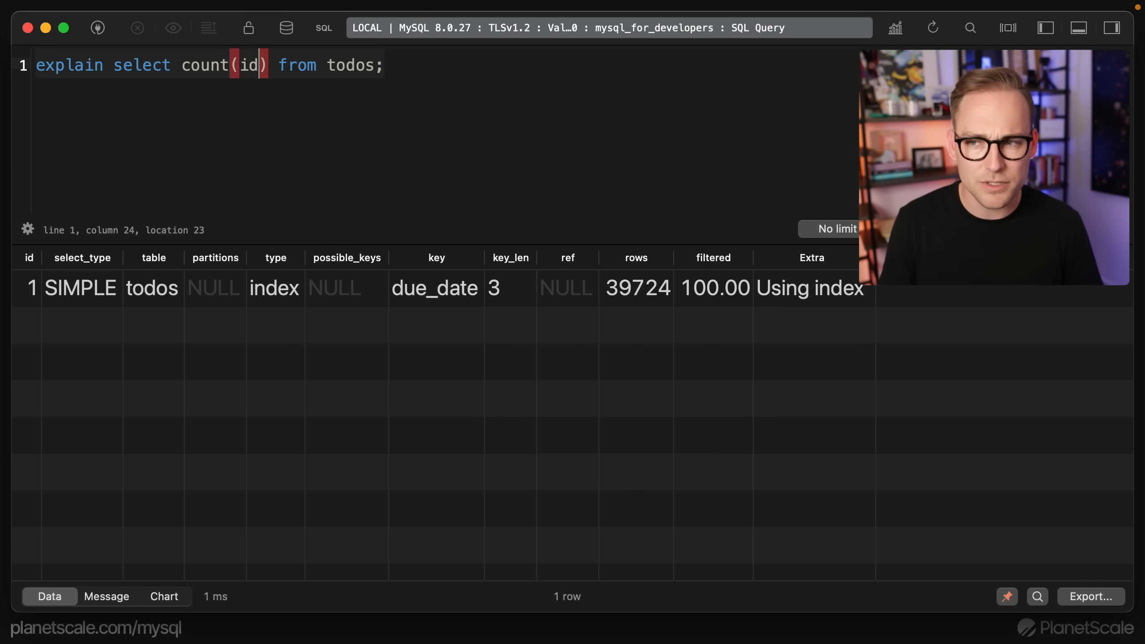
pyautogui.write('1')
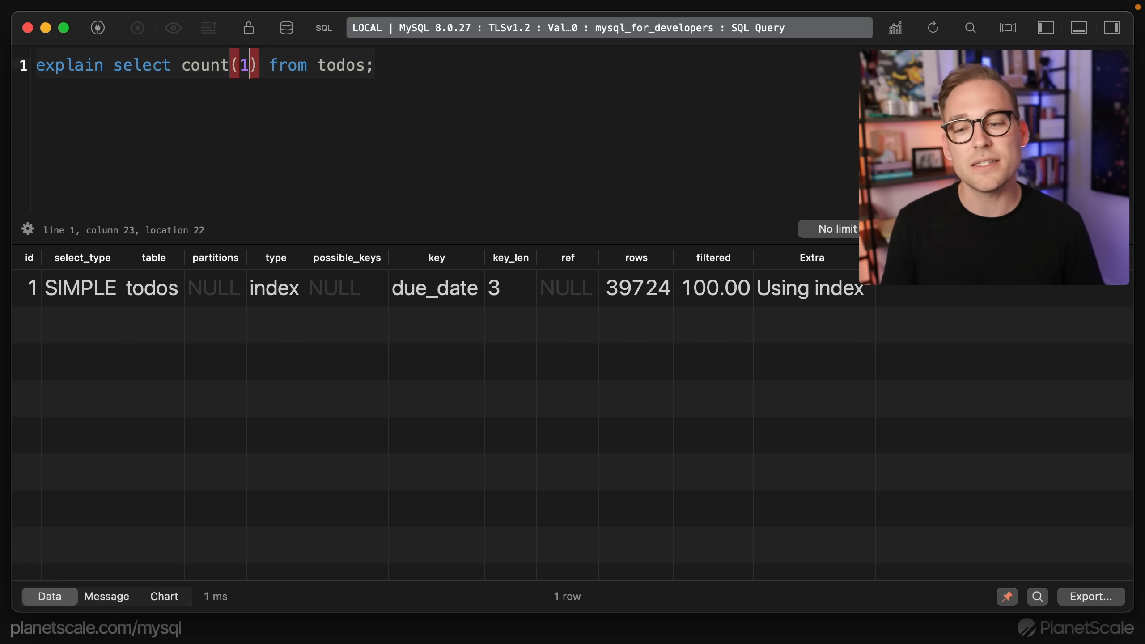